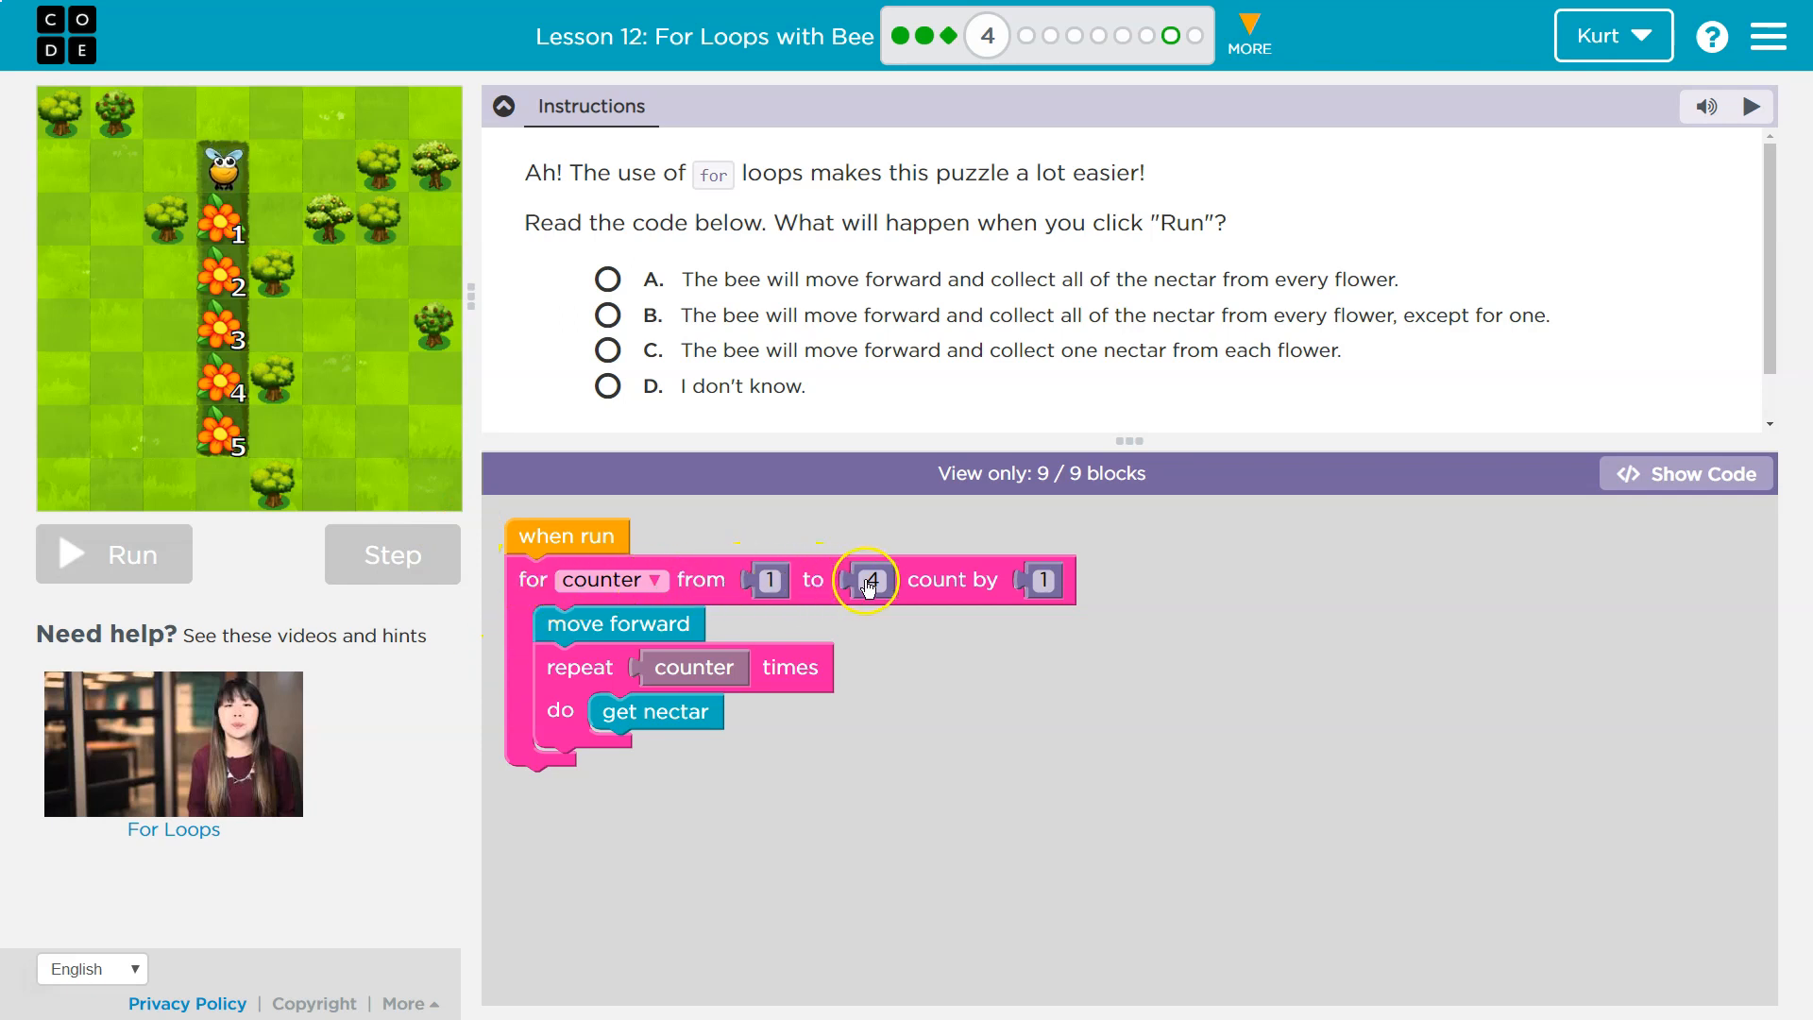
mouse_move(625, 625)
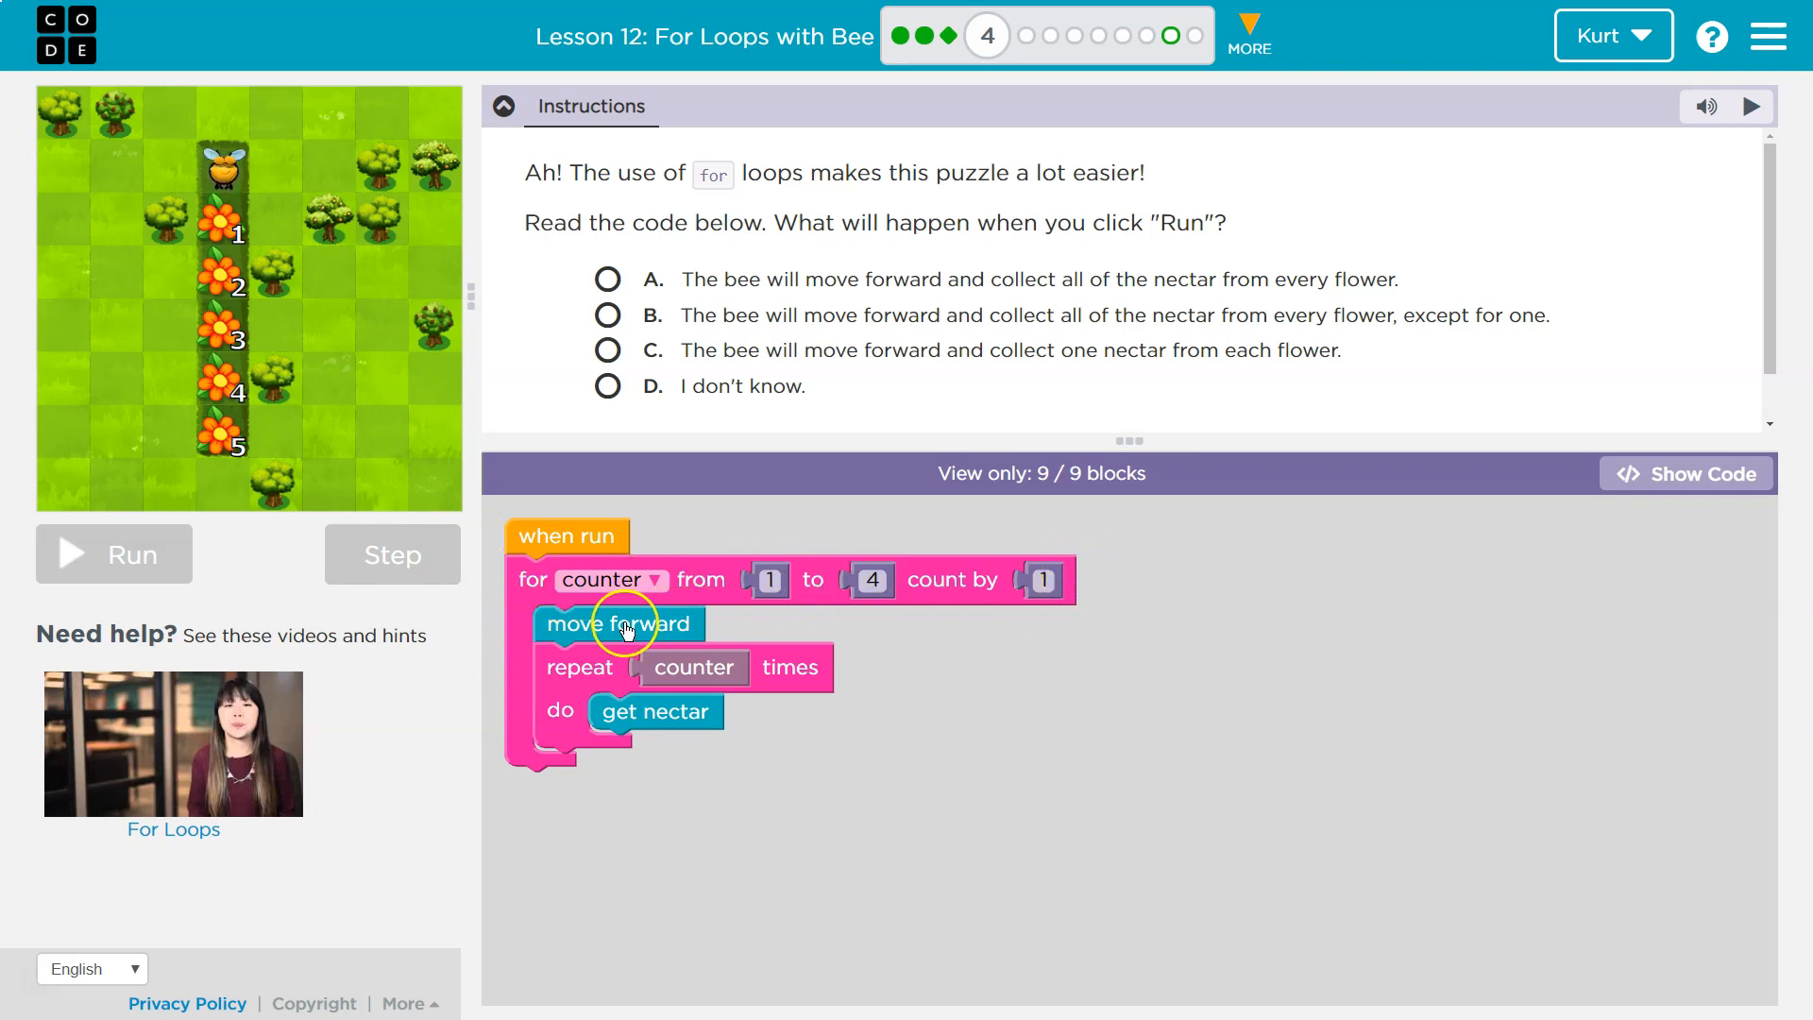
mouse_move(698, 580)
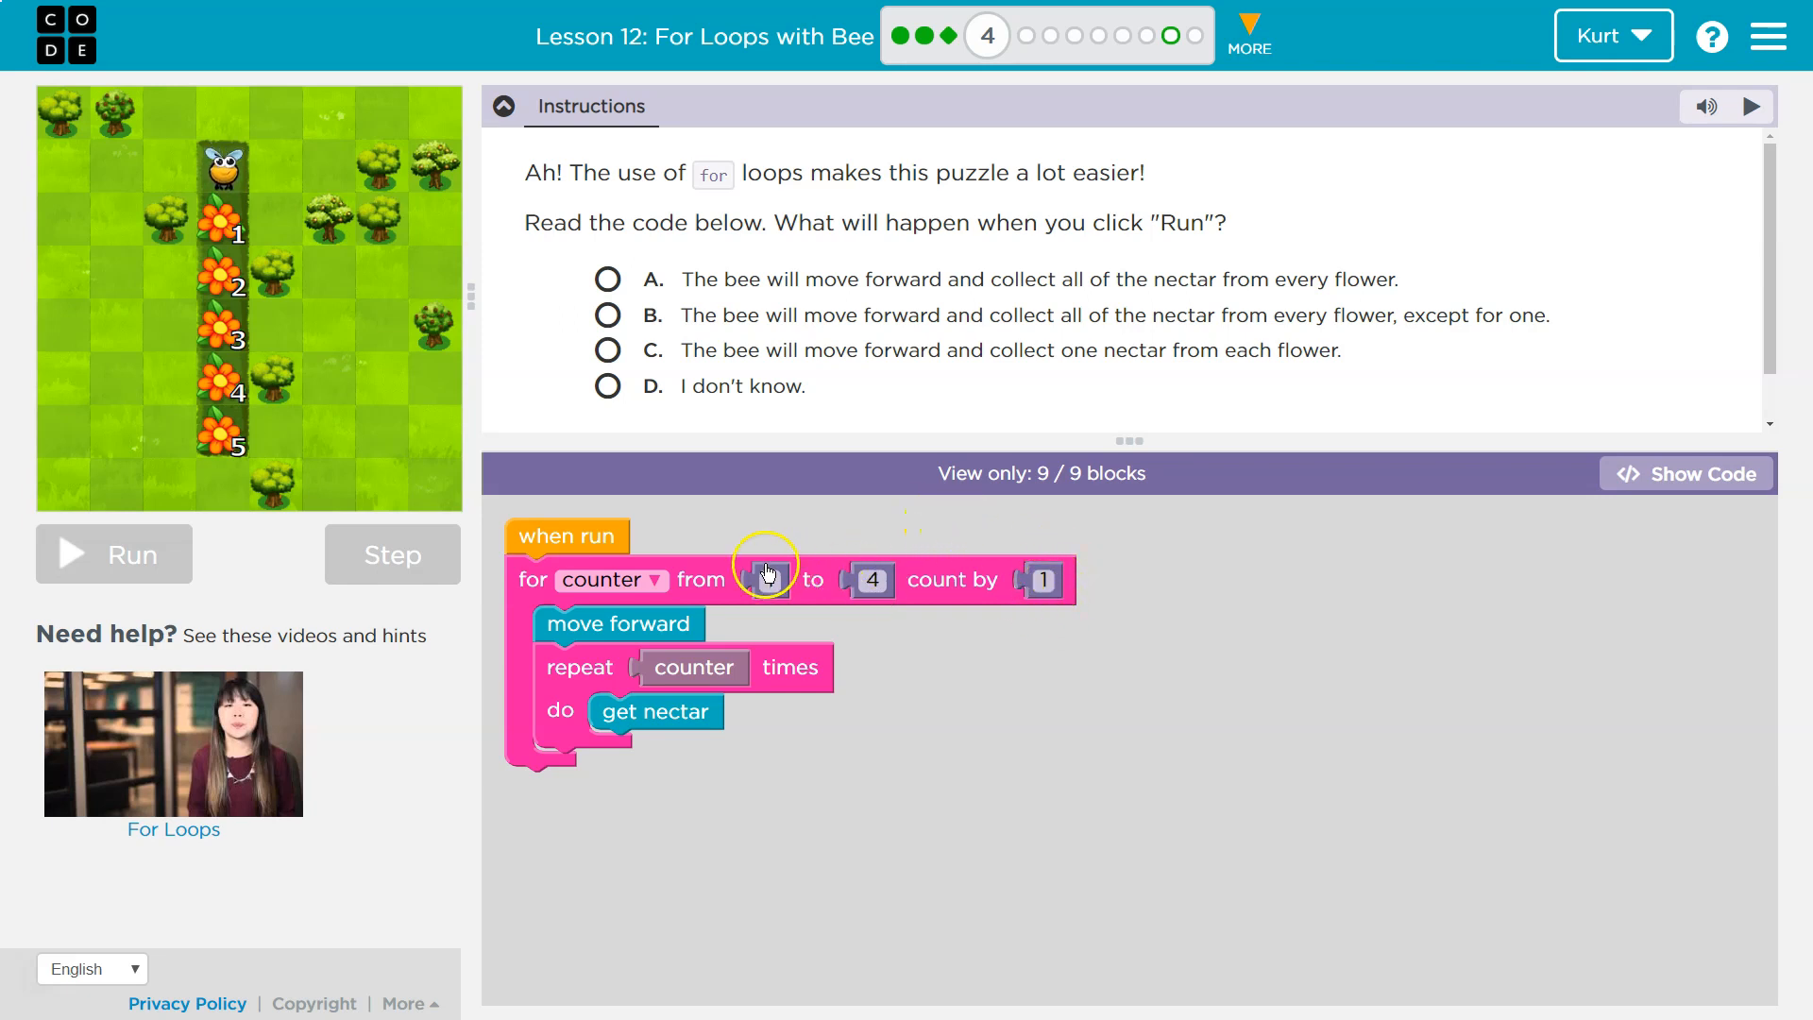
Answer B — the bee collects all nectar except one flower's — run the code and get Correct!
click(768, 579)
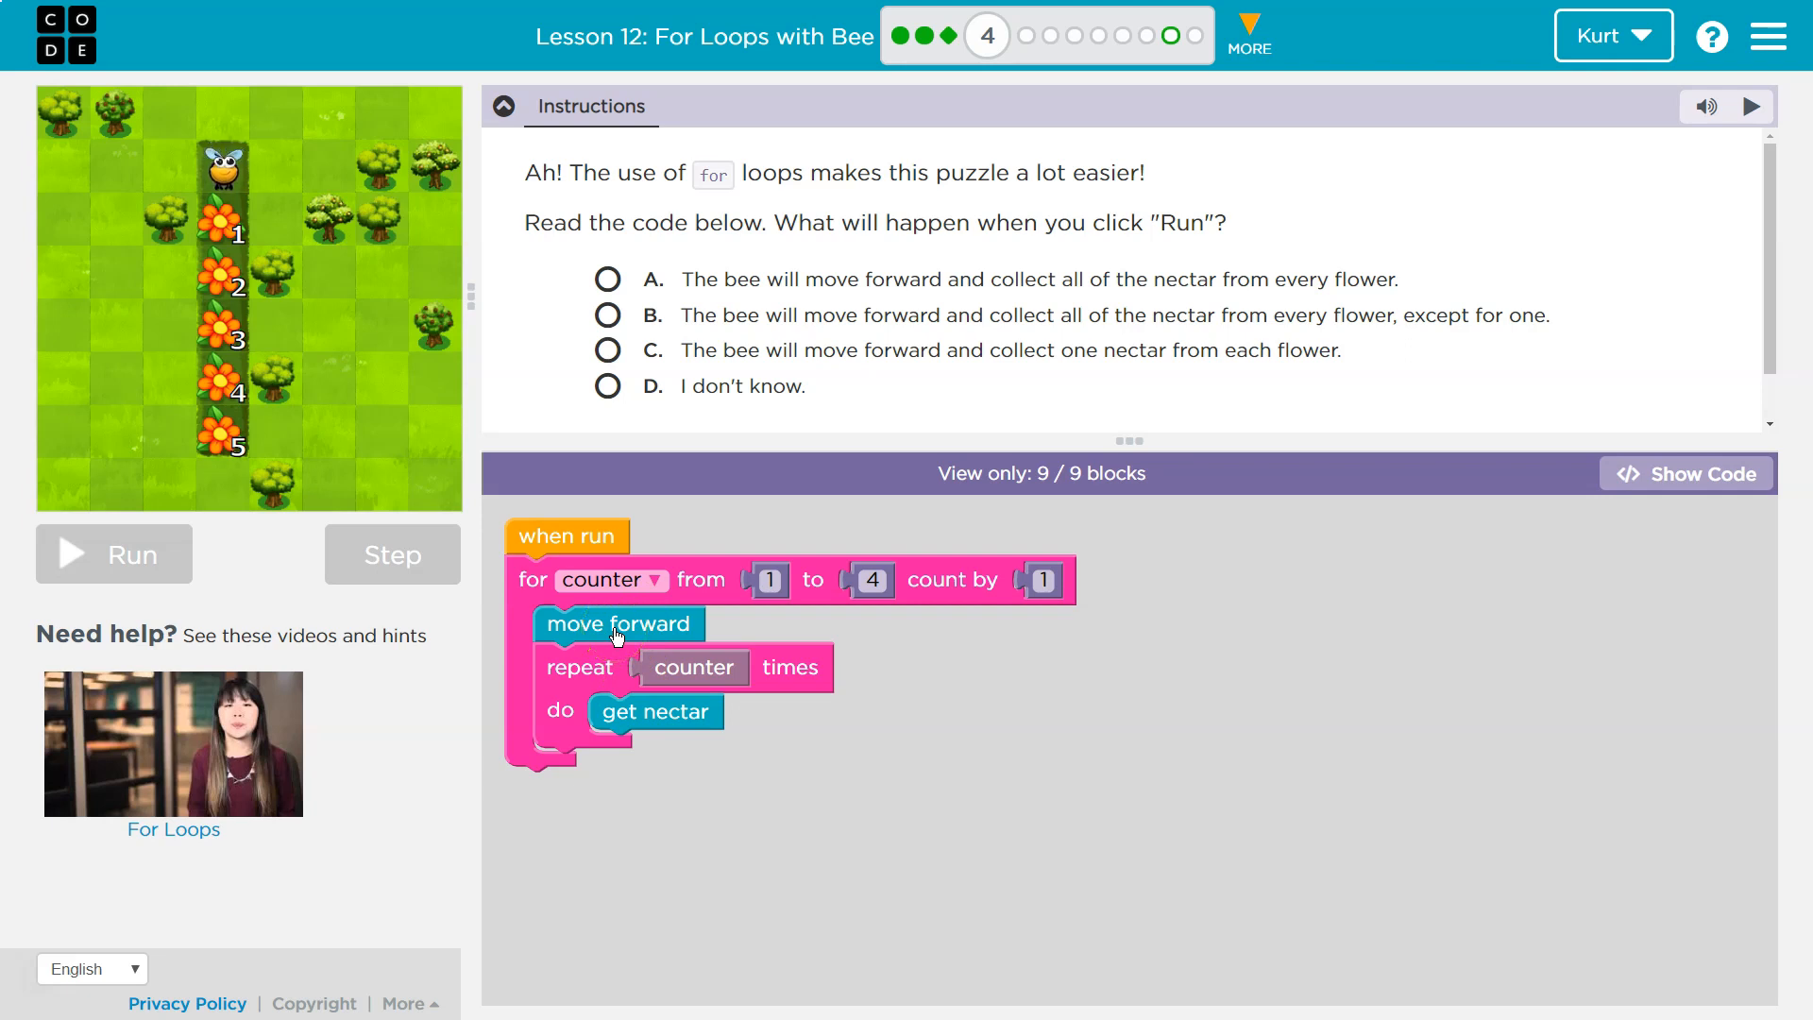
mouse_move(275, 325)
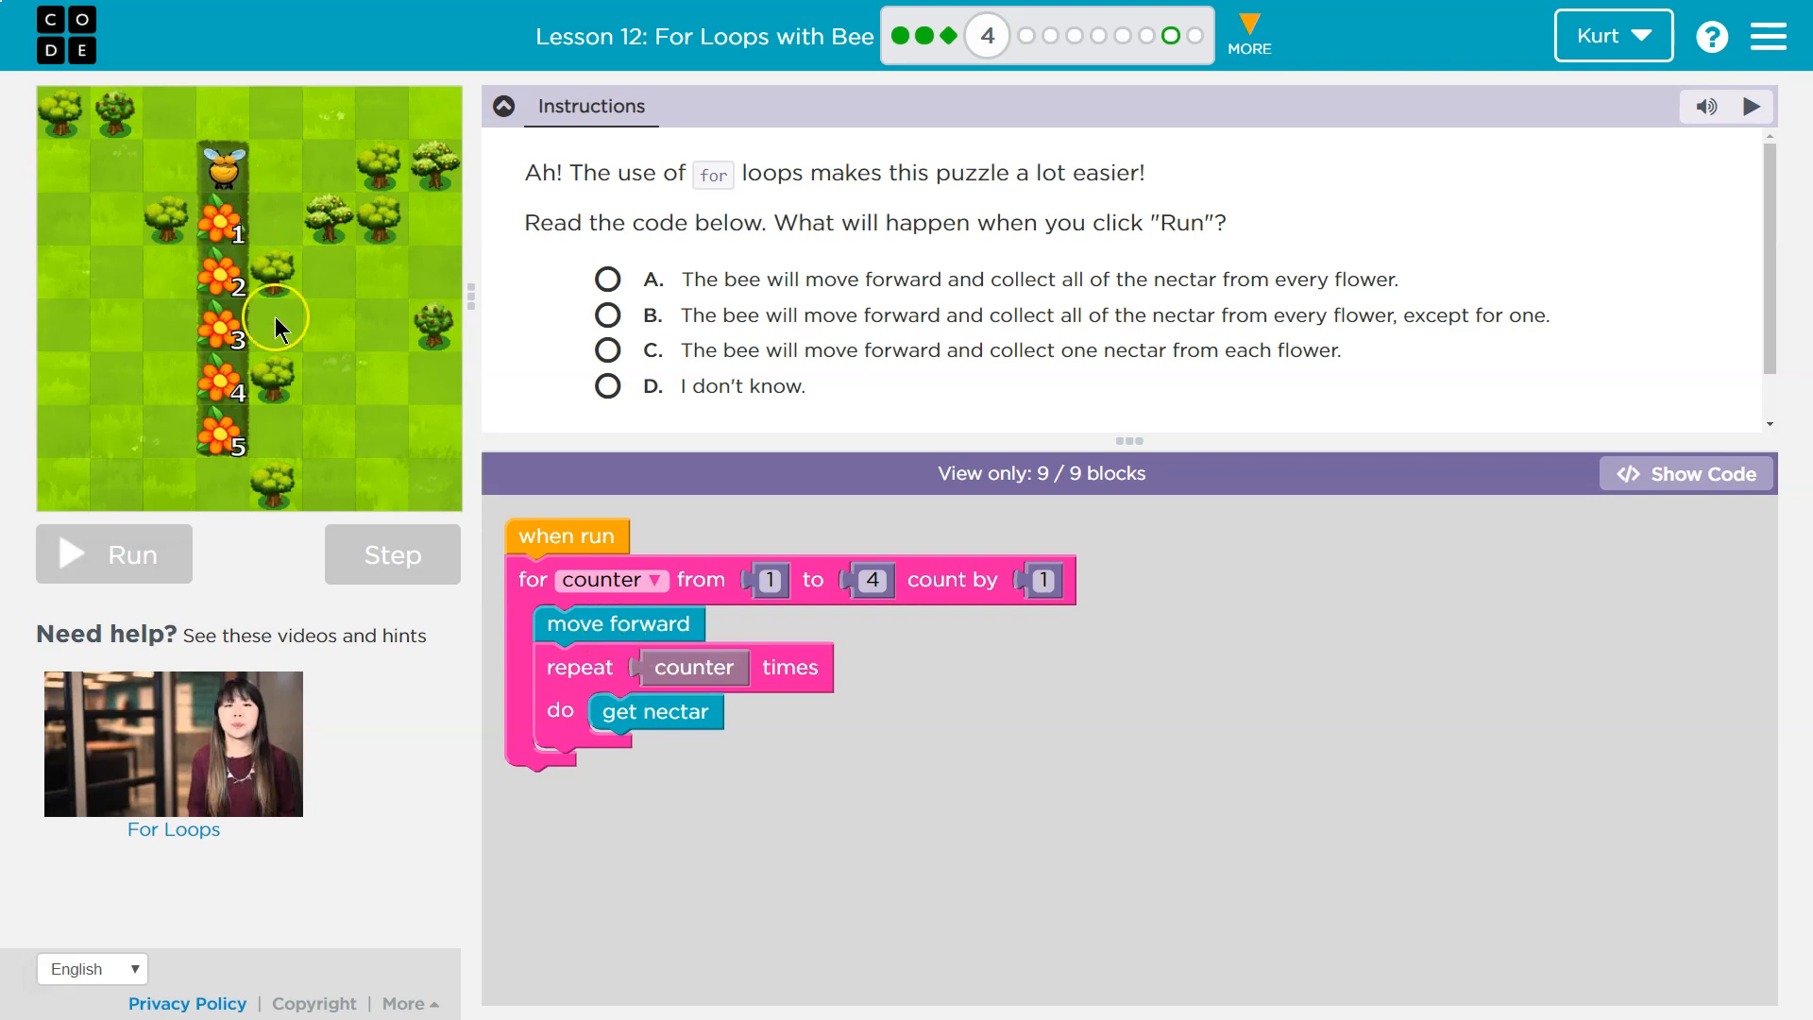
mouse_move(729, 676)
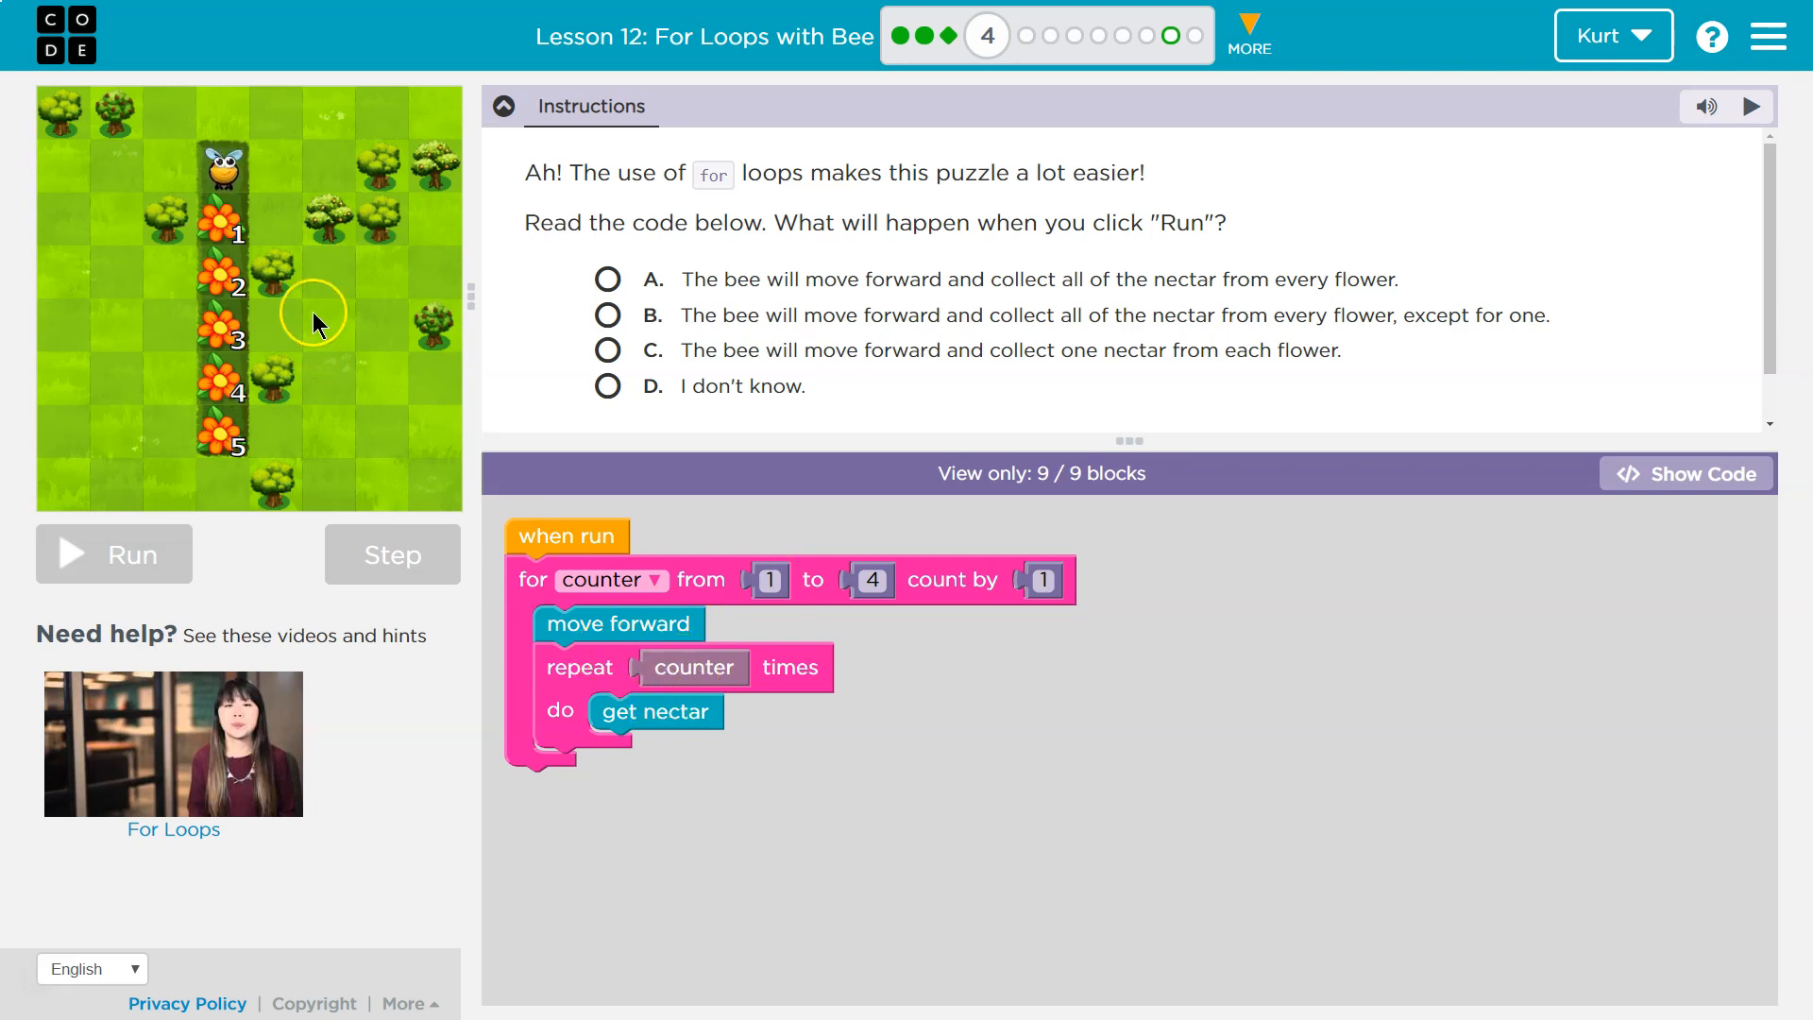
mouse_move(604, 765)
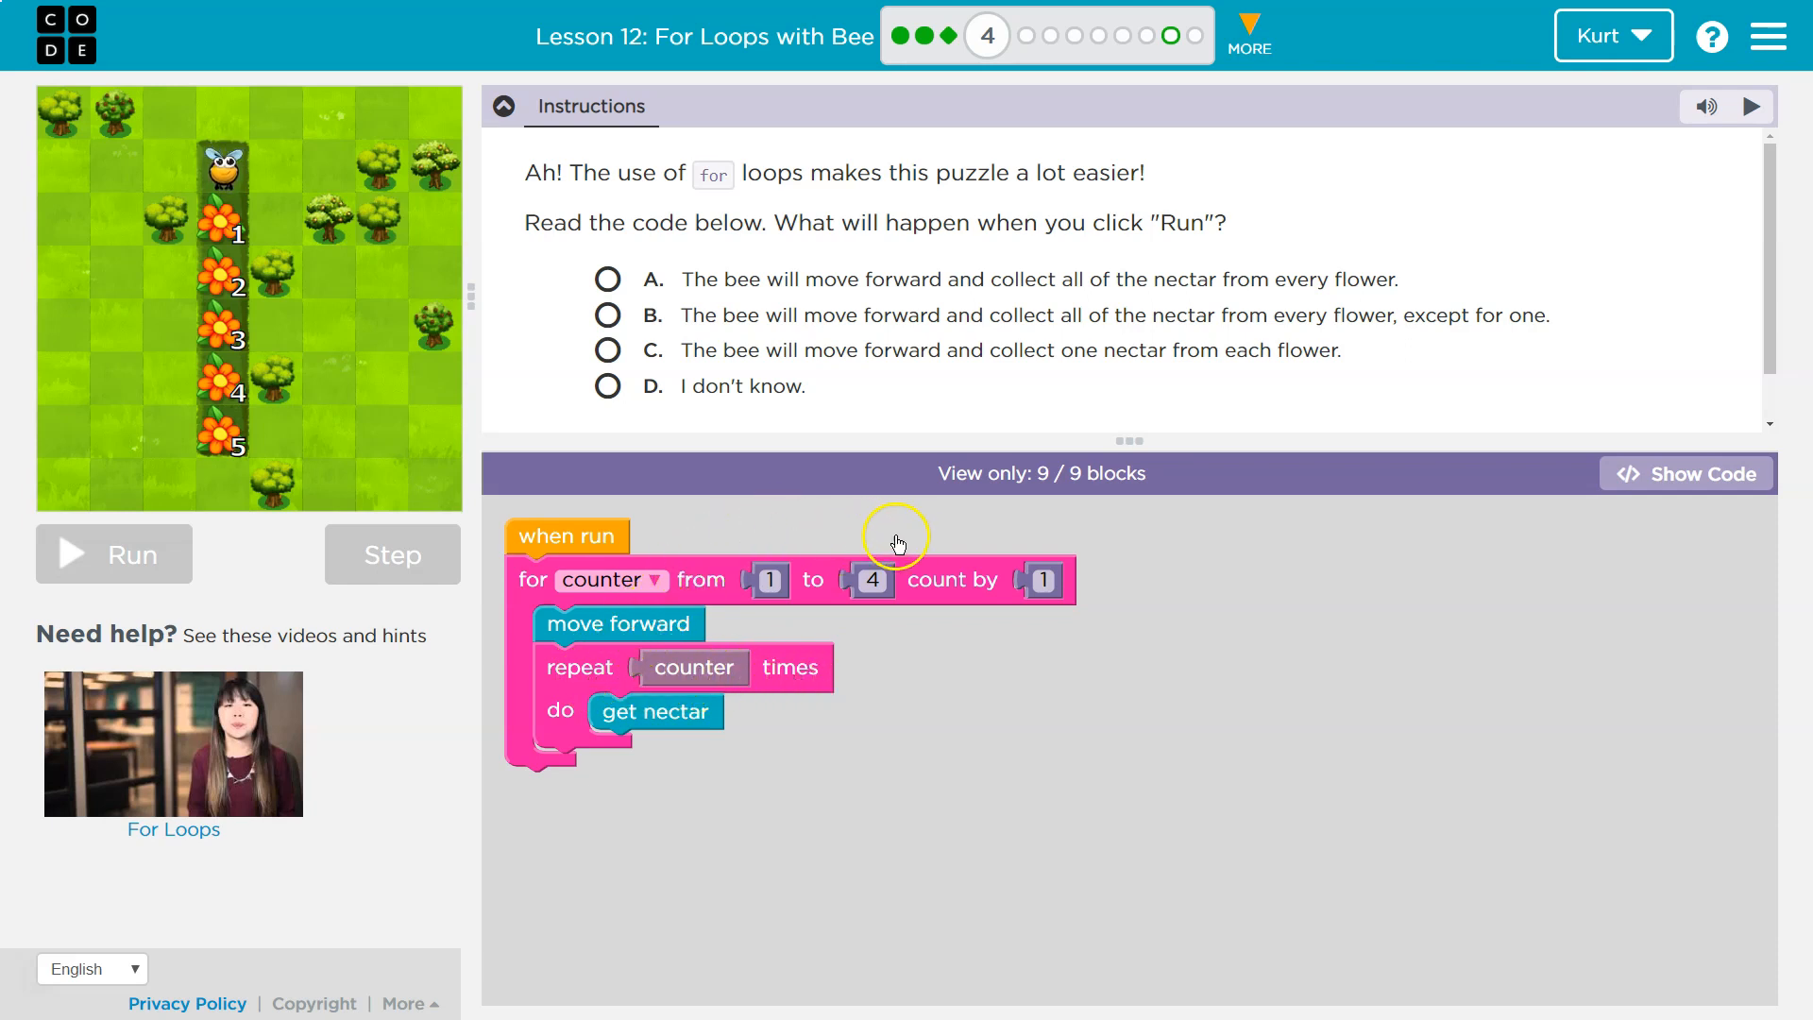
mouse_move(338, 416)
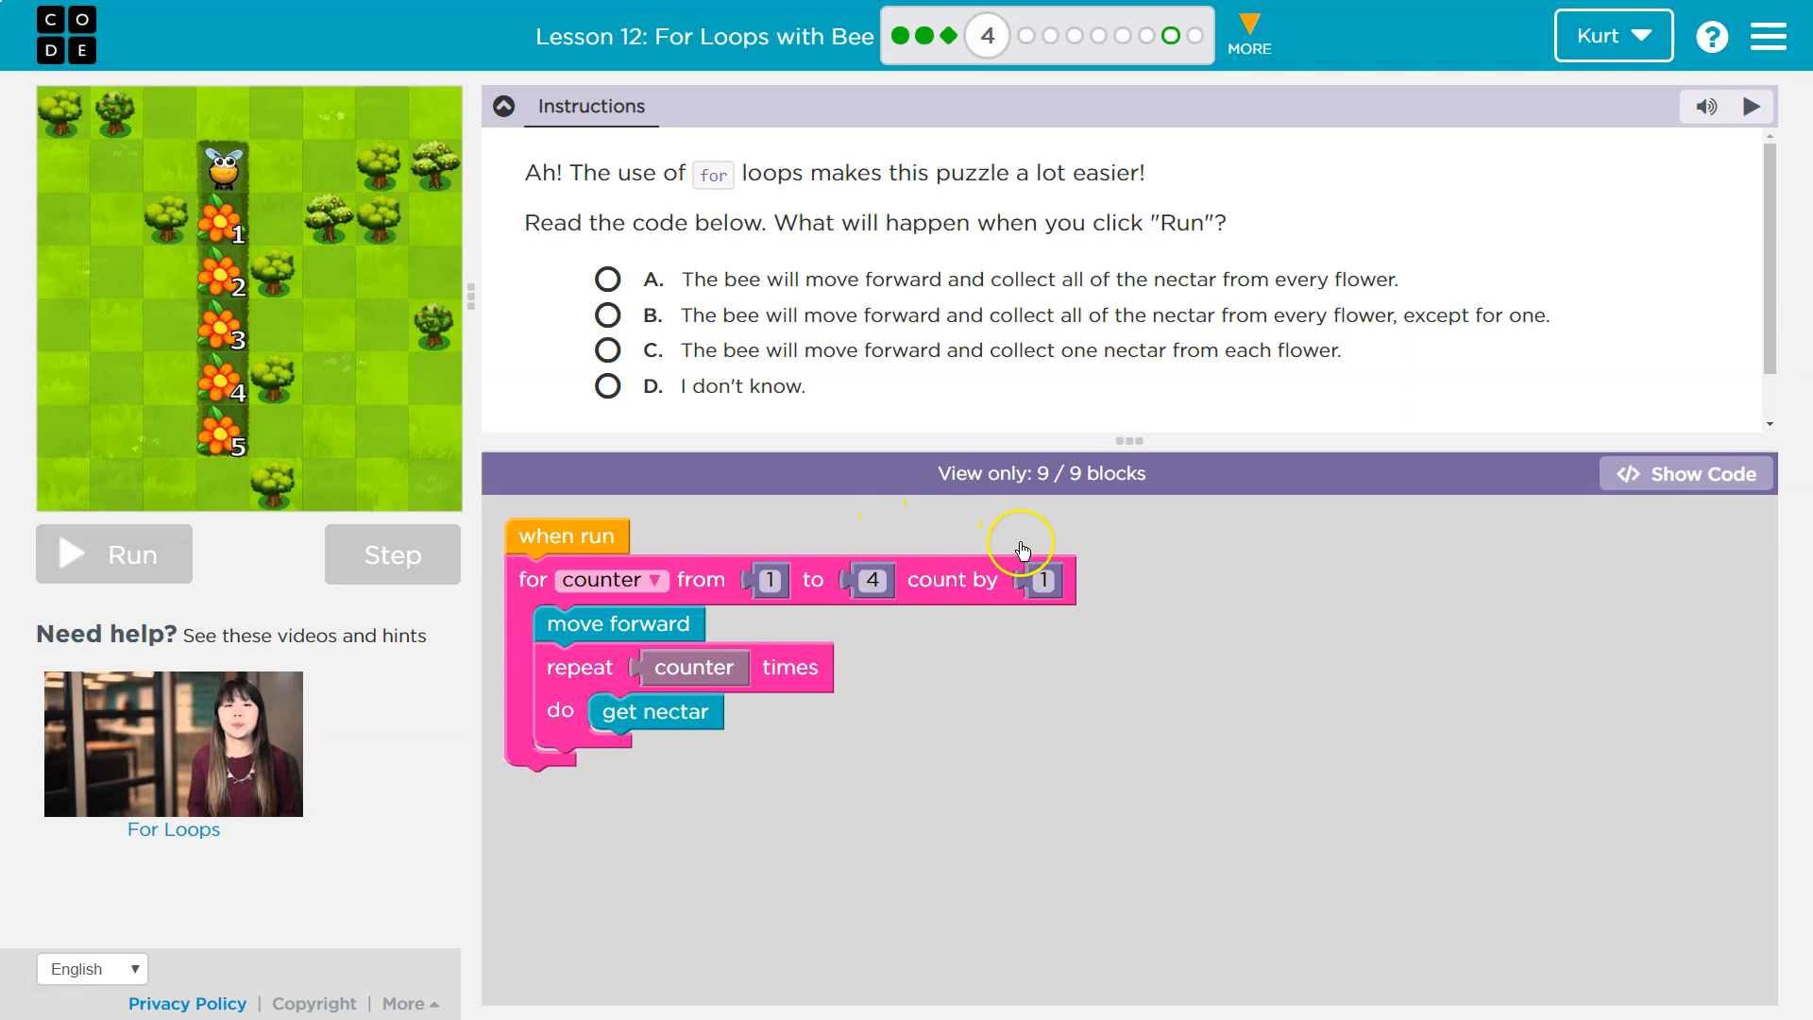
mouse_move(599, 621)
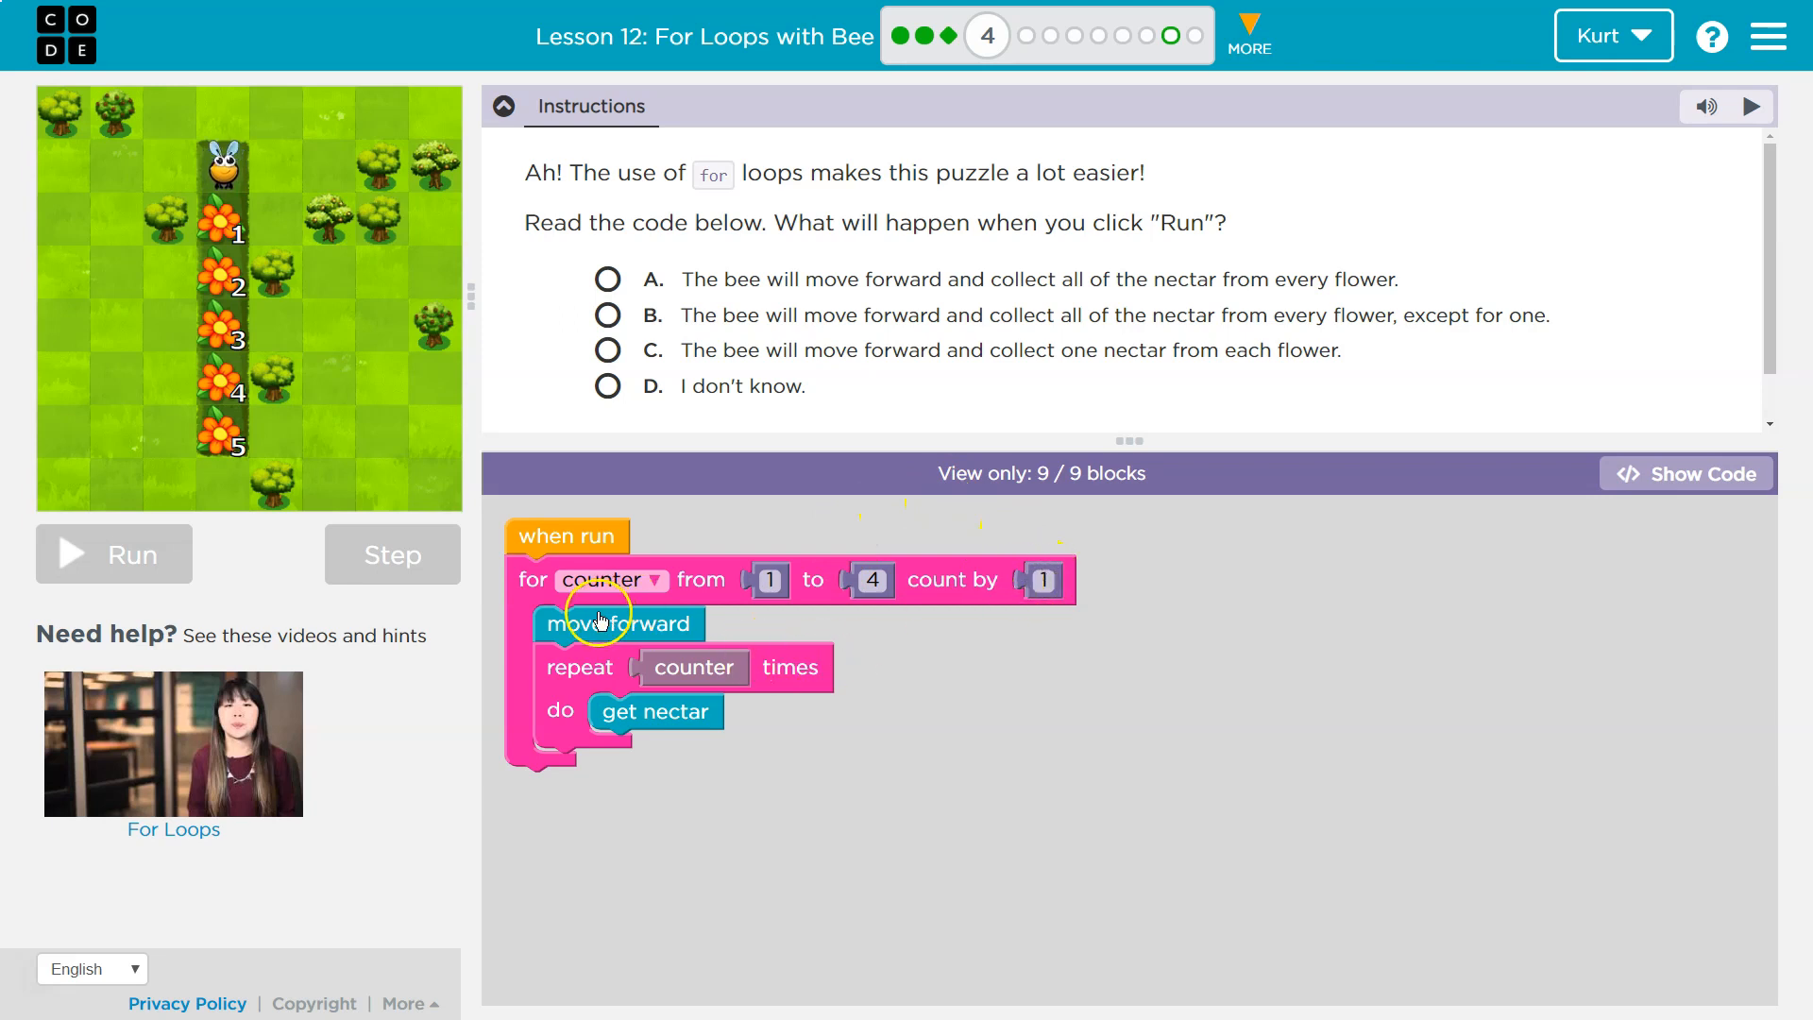
mouse_move(599, 689)
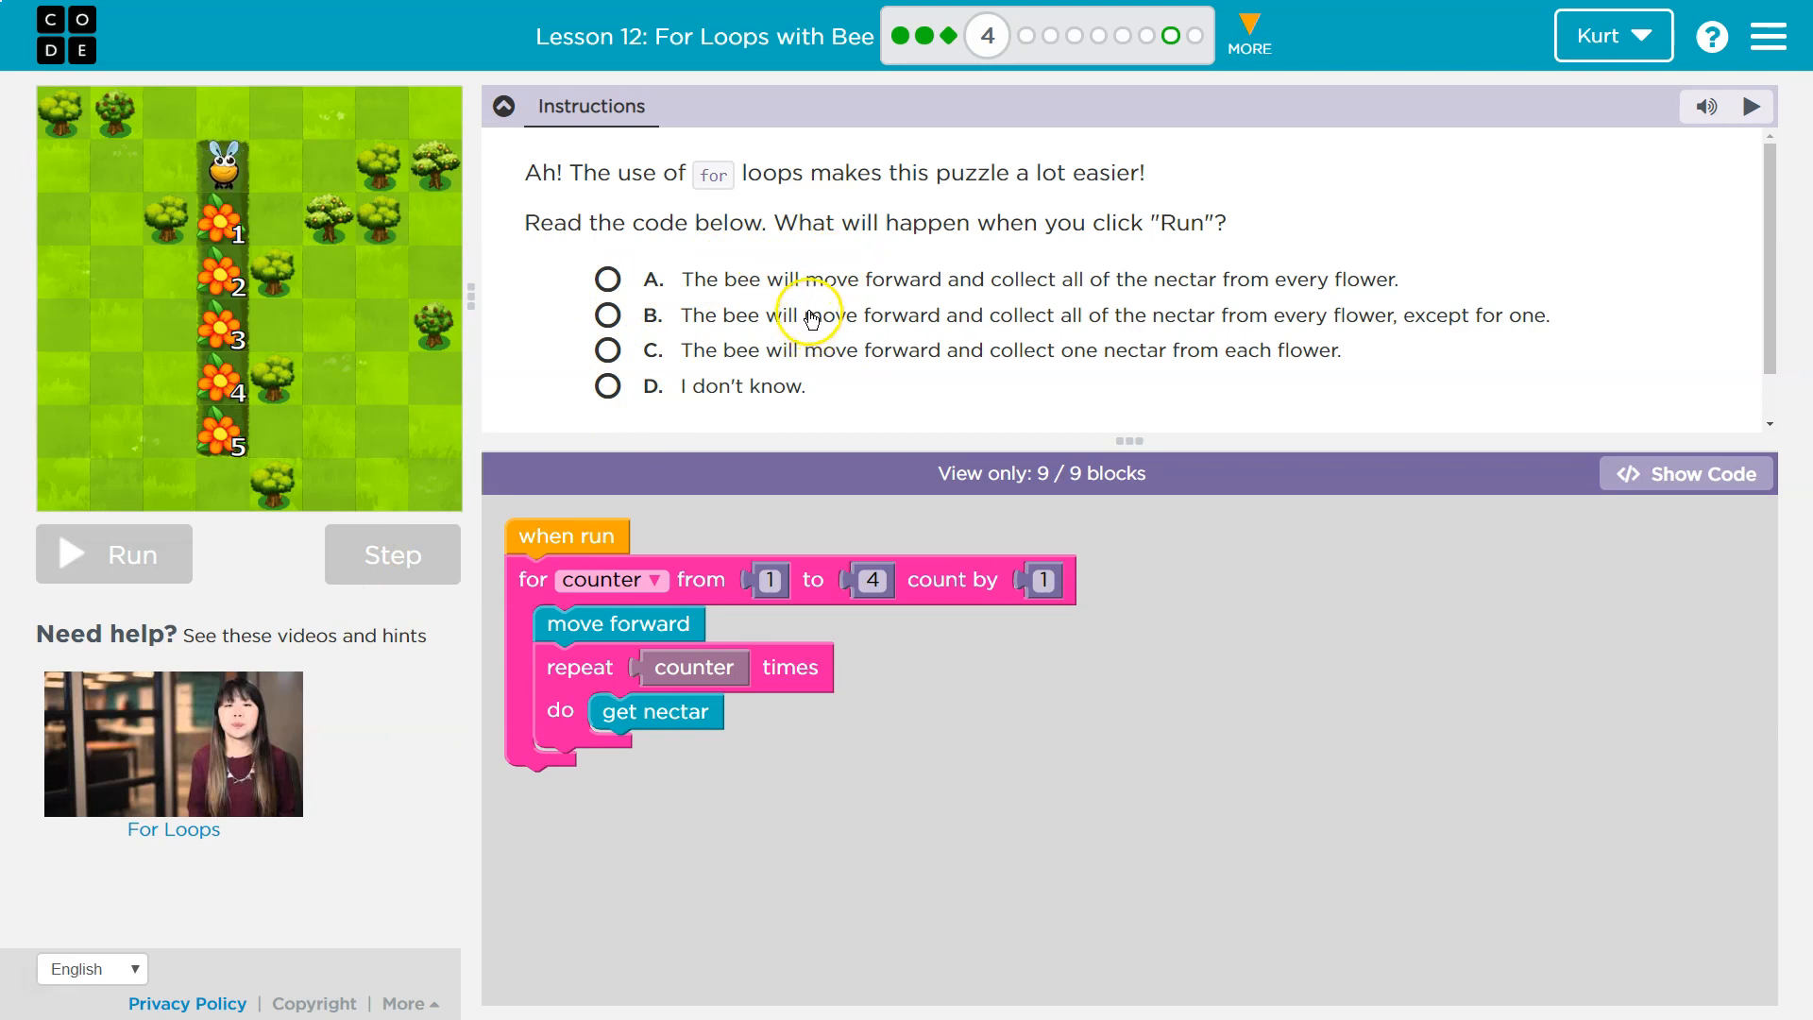
mouse_move(761, 364)
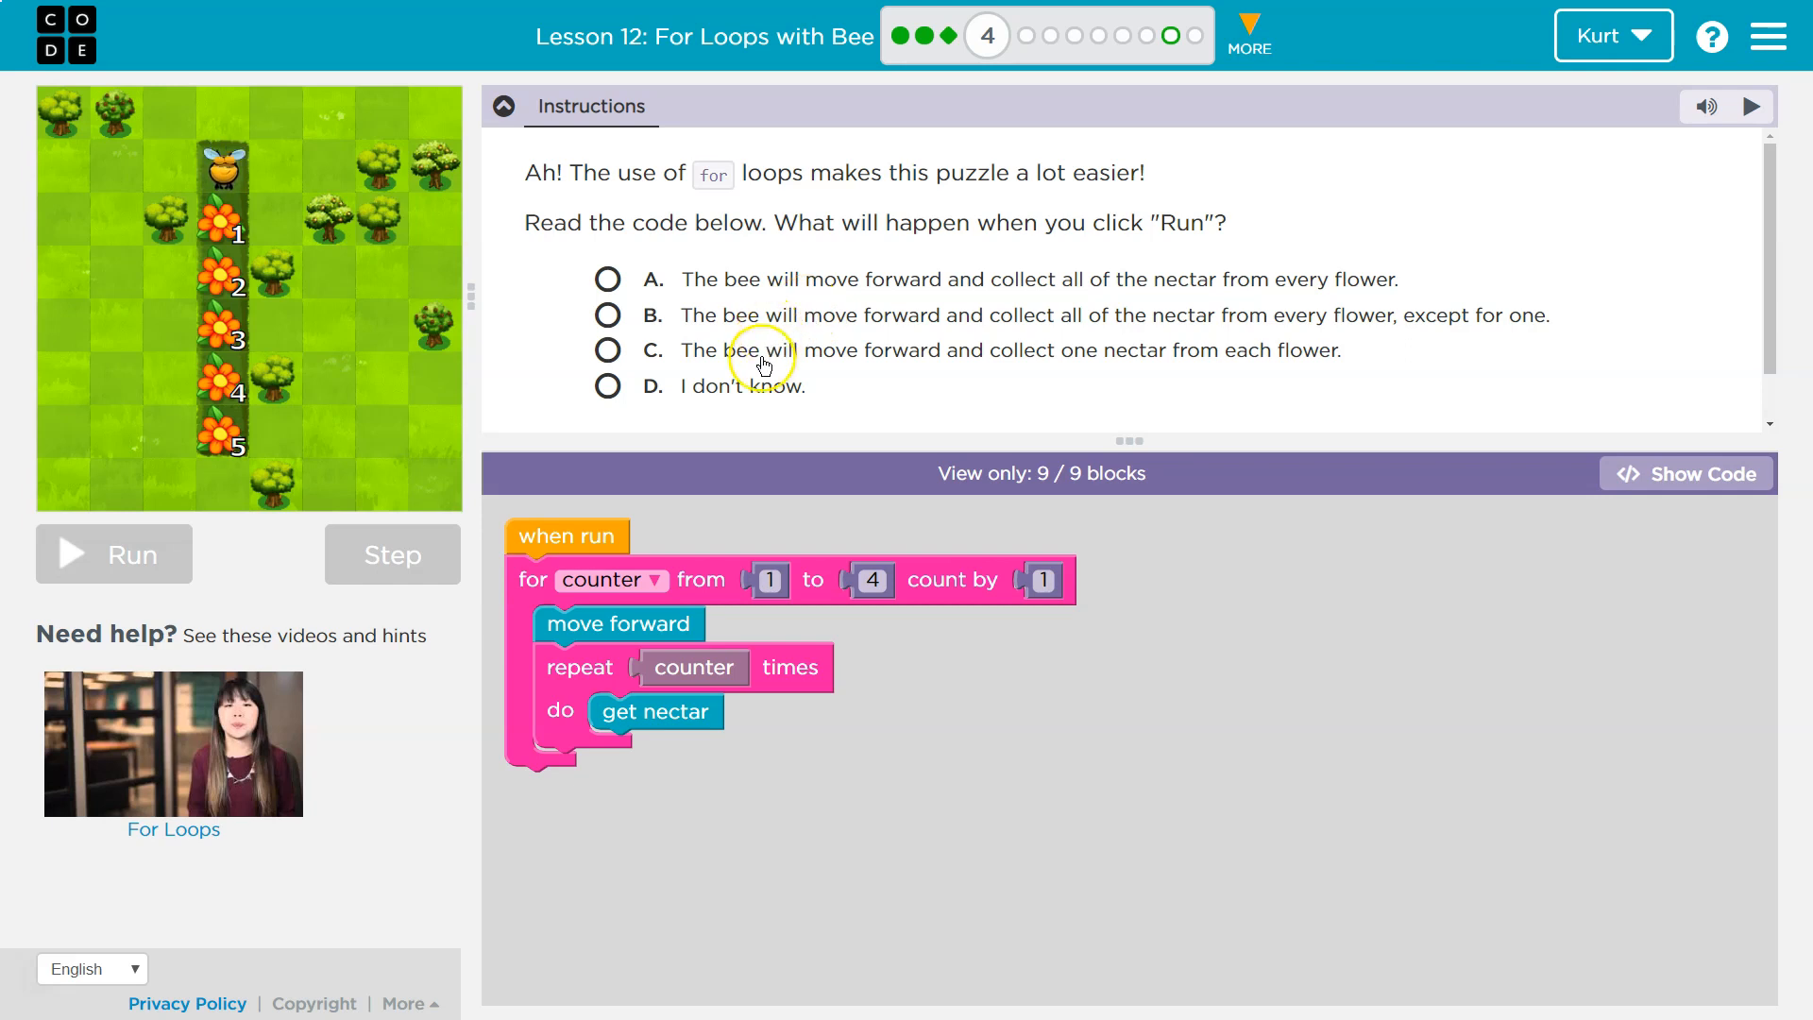
mouse_move(740, 614)
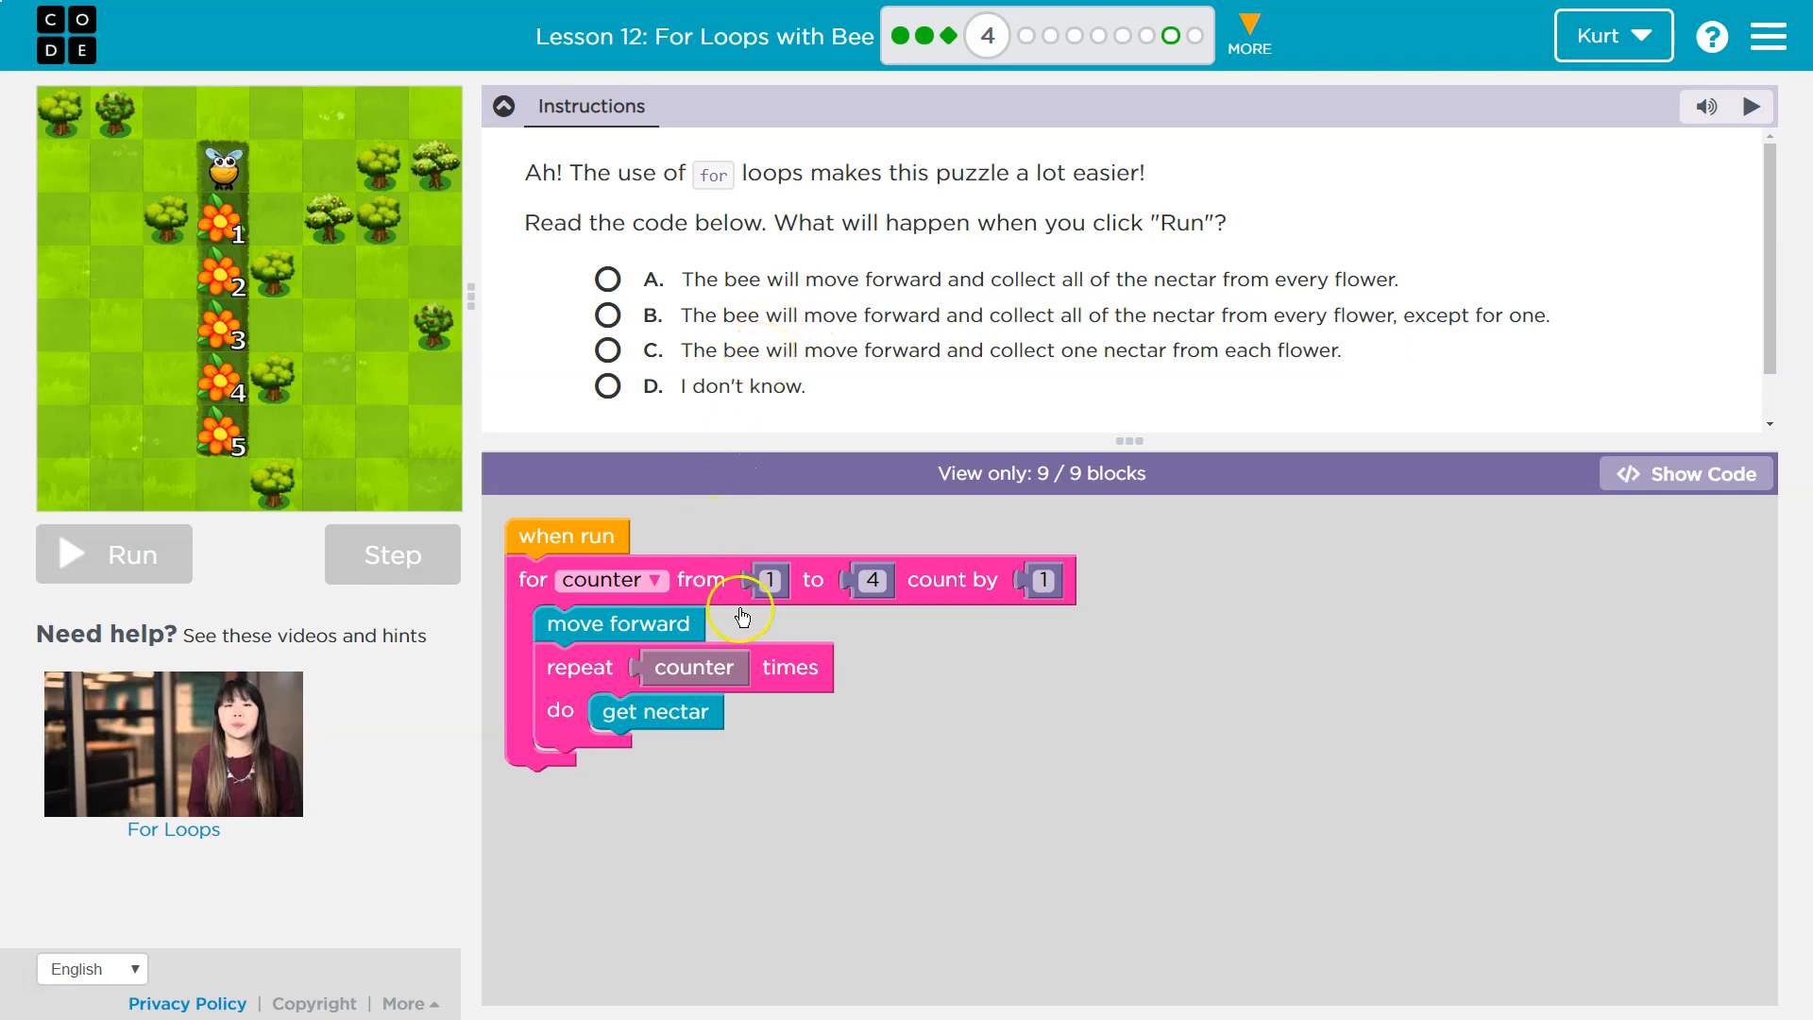
mouse_move(810, 600)
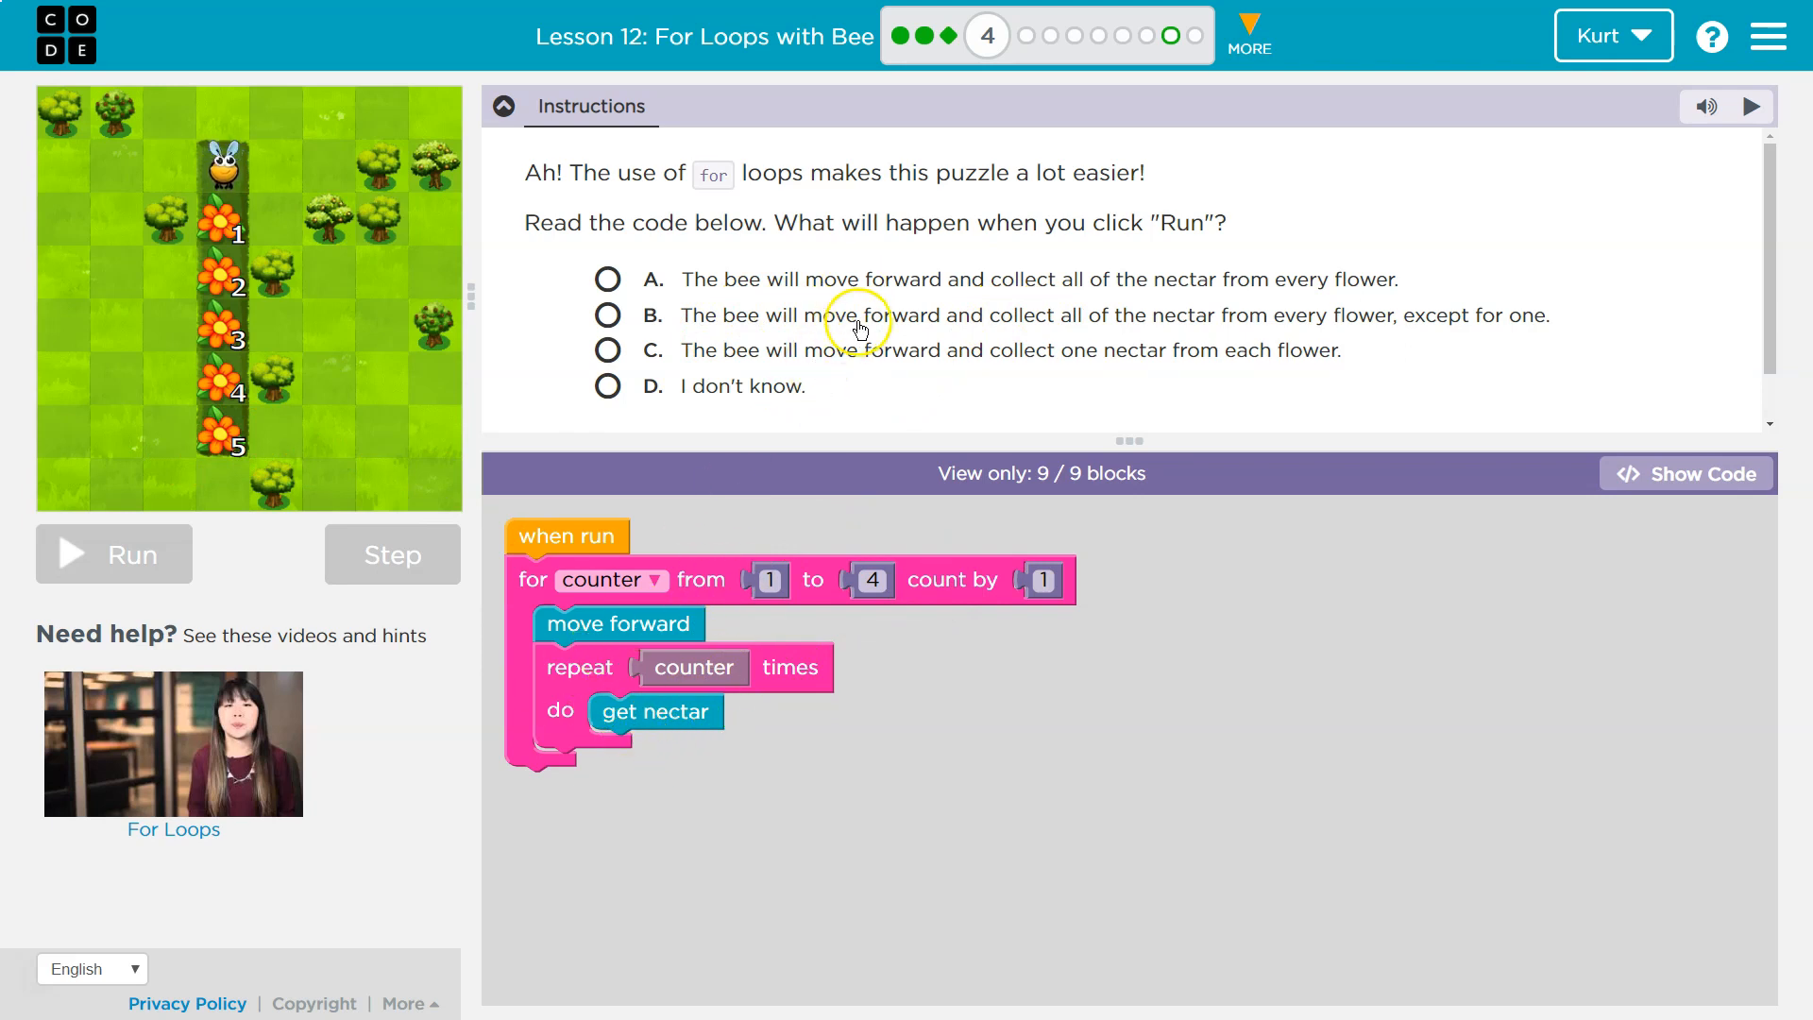
click(606, 315)
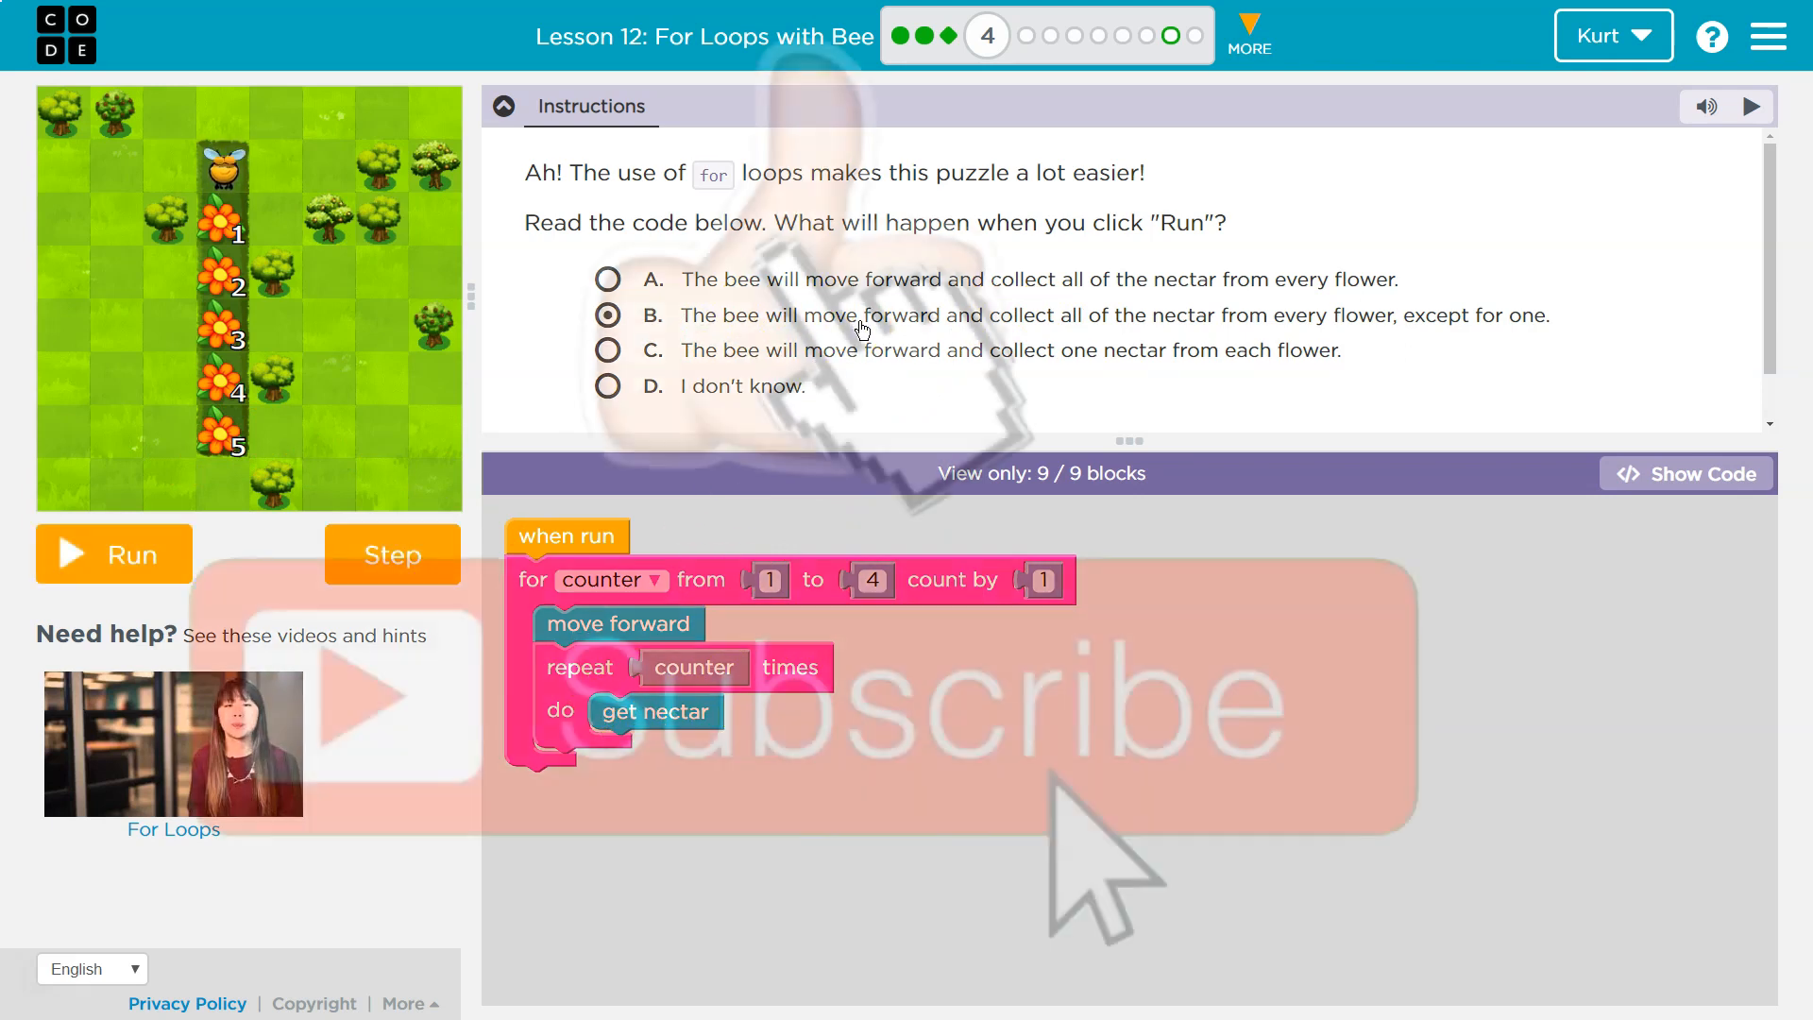
click(114, 554)
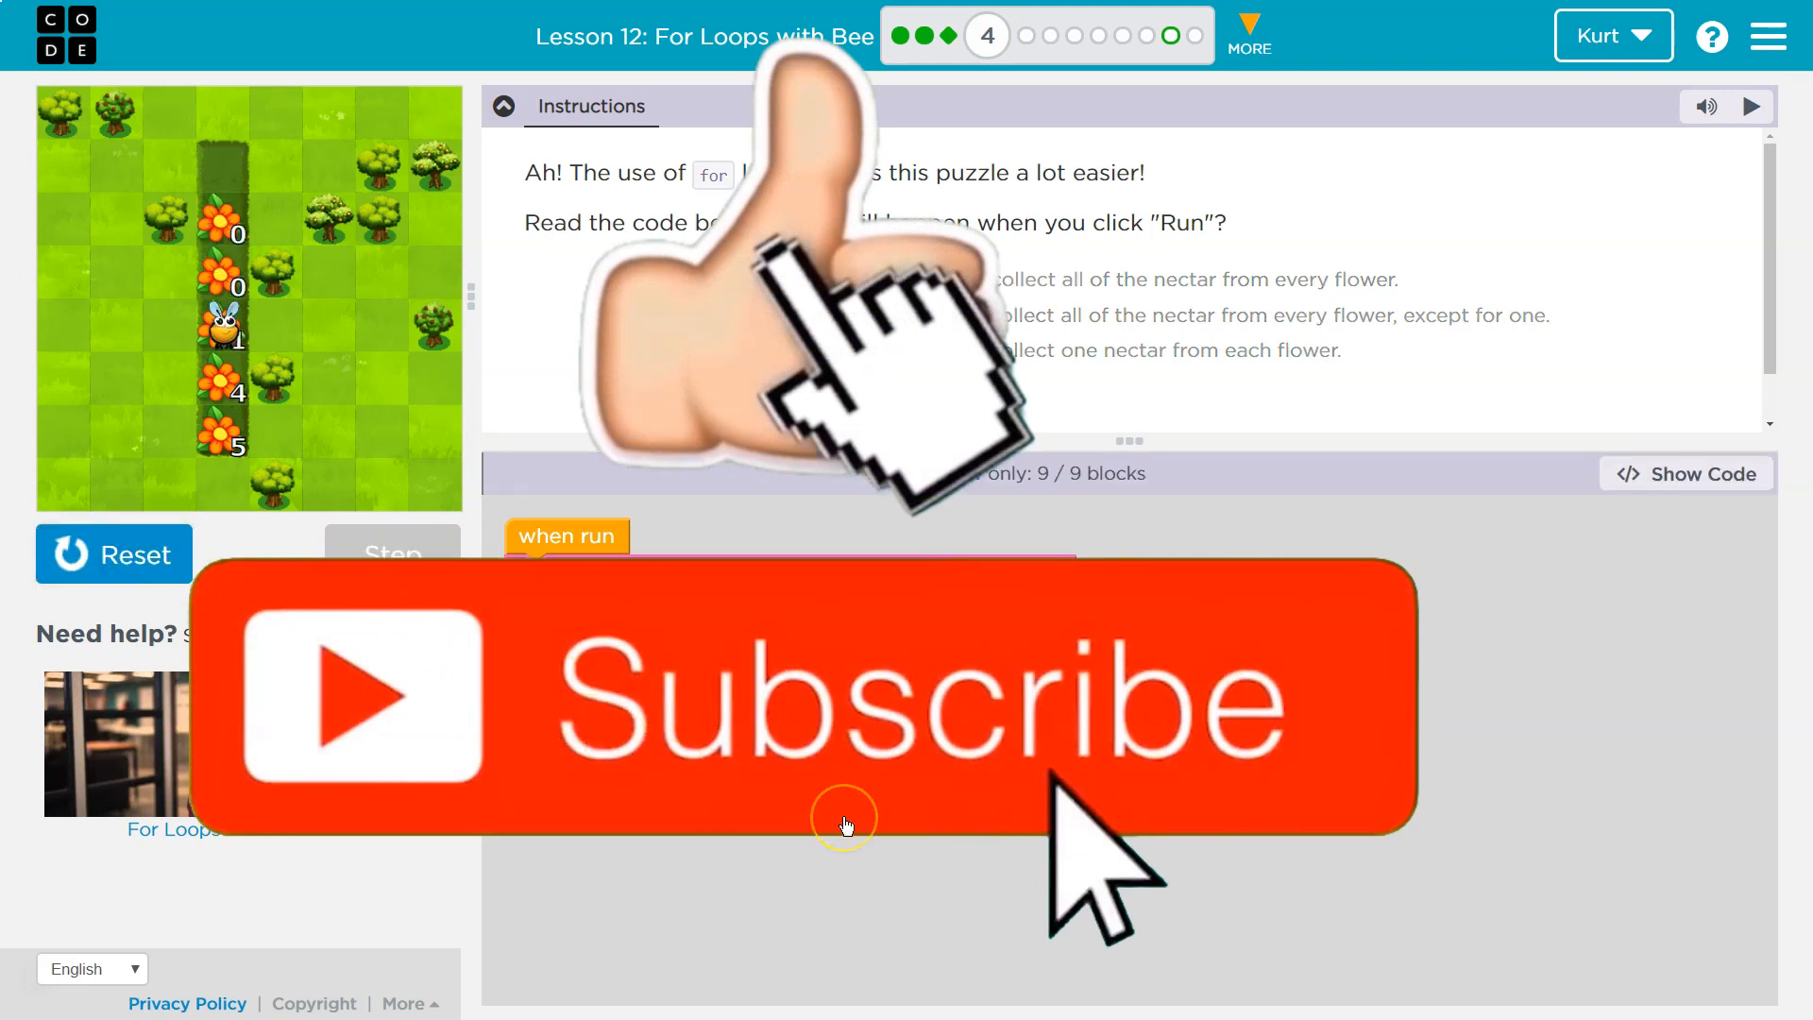
click(606, 315)
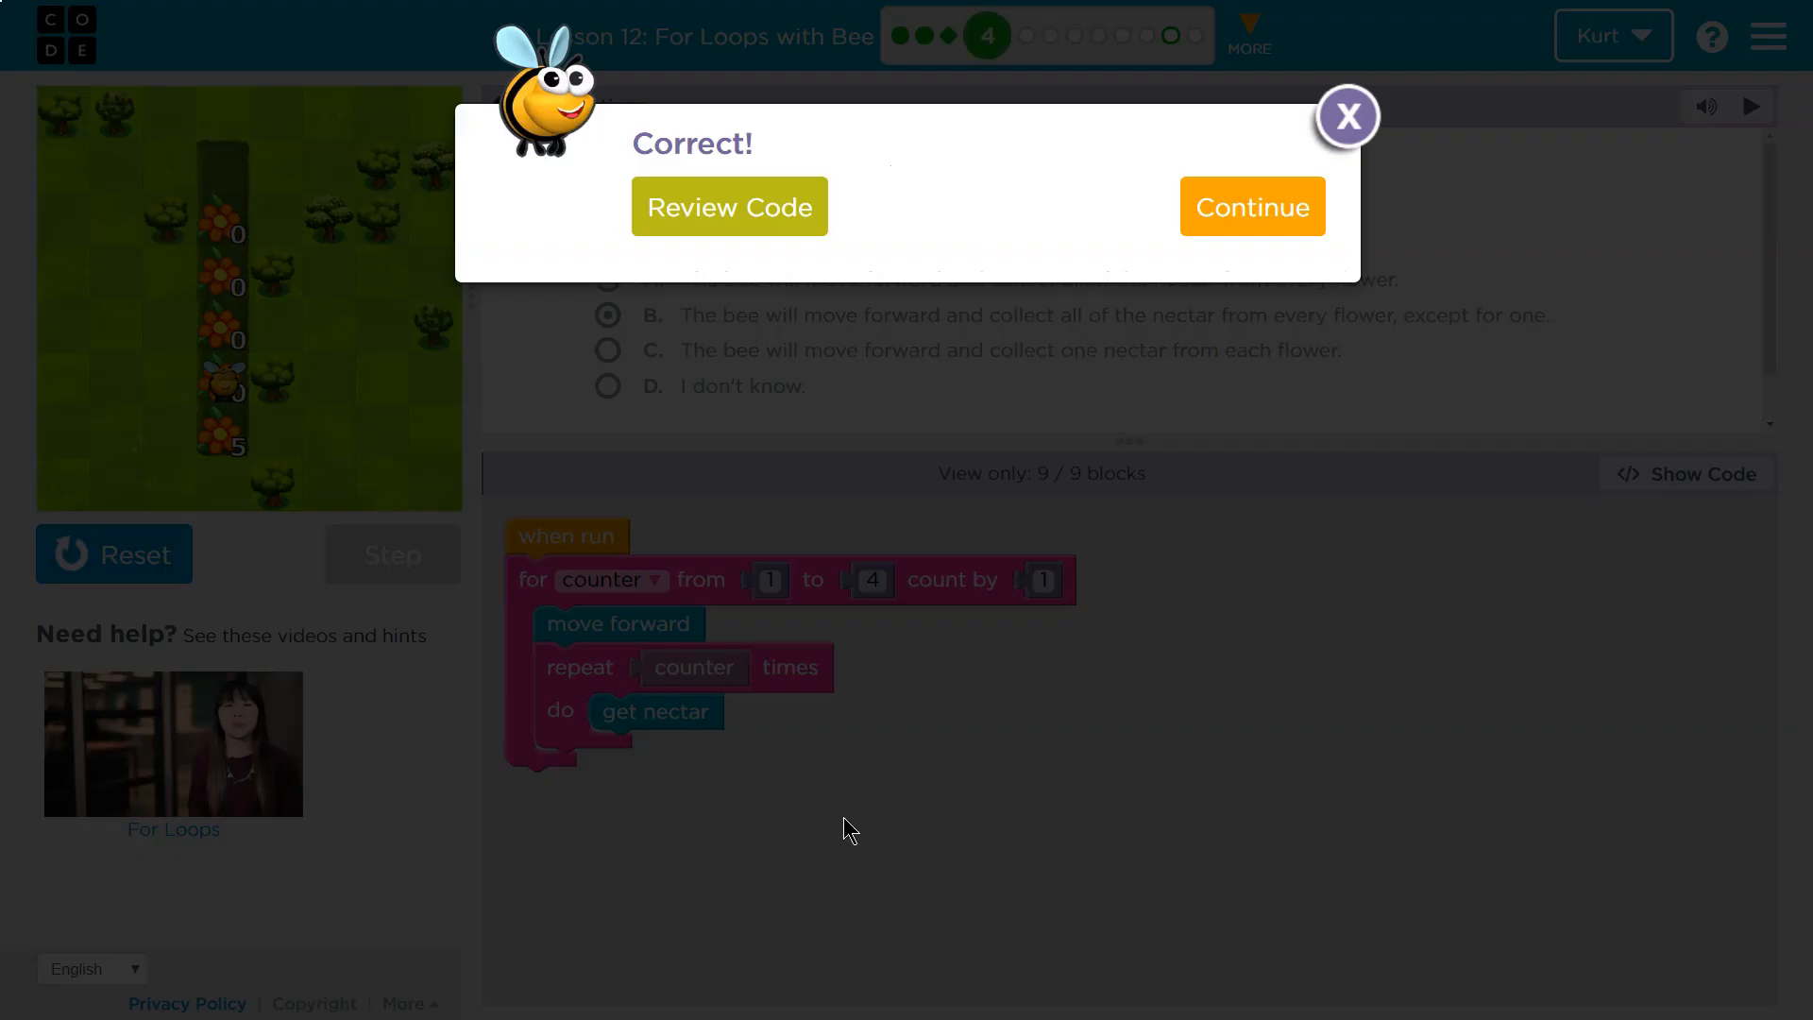
mouse_move(1237, 376)
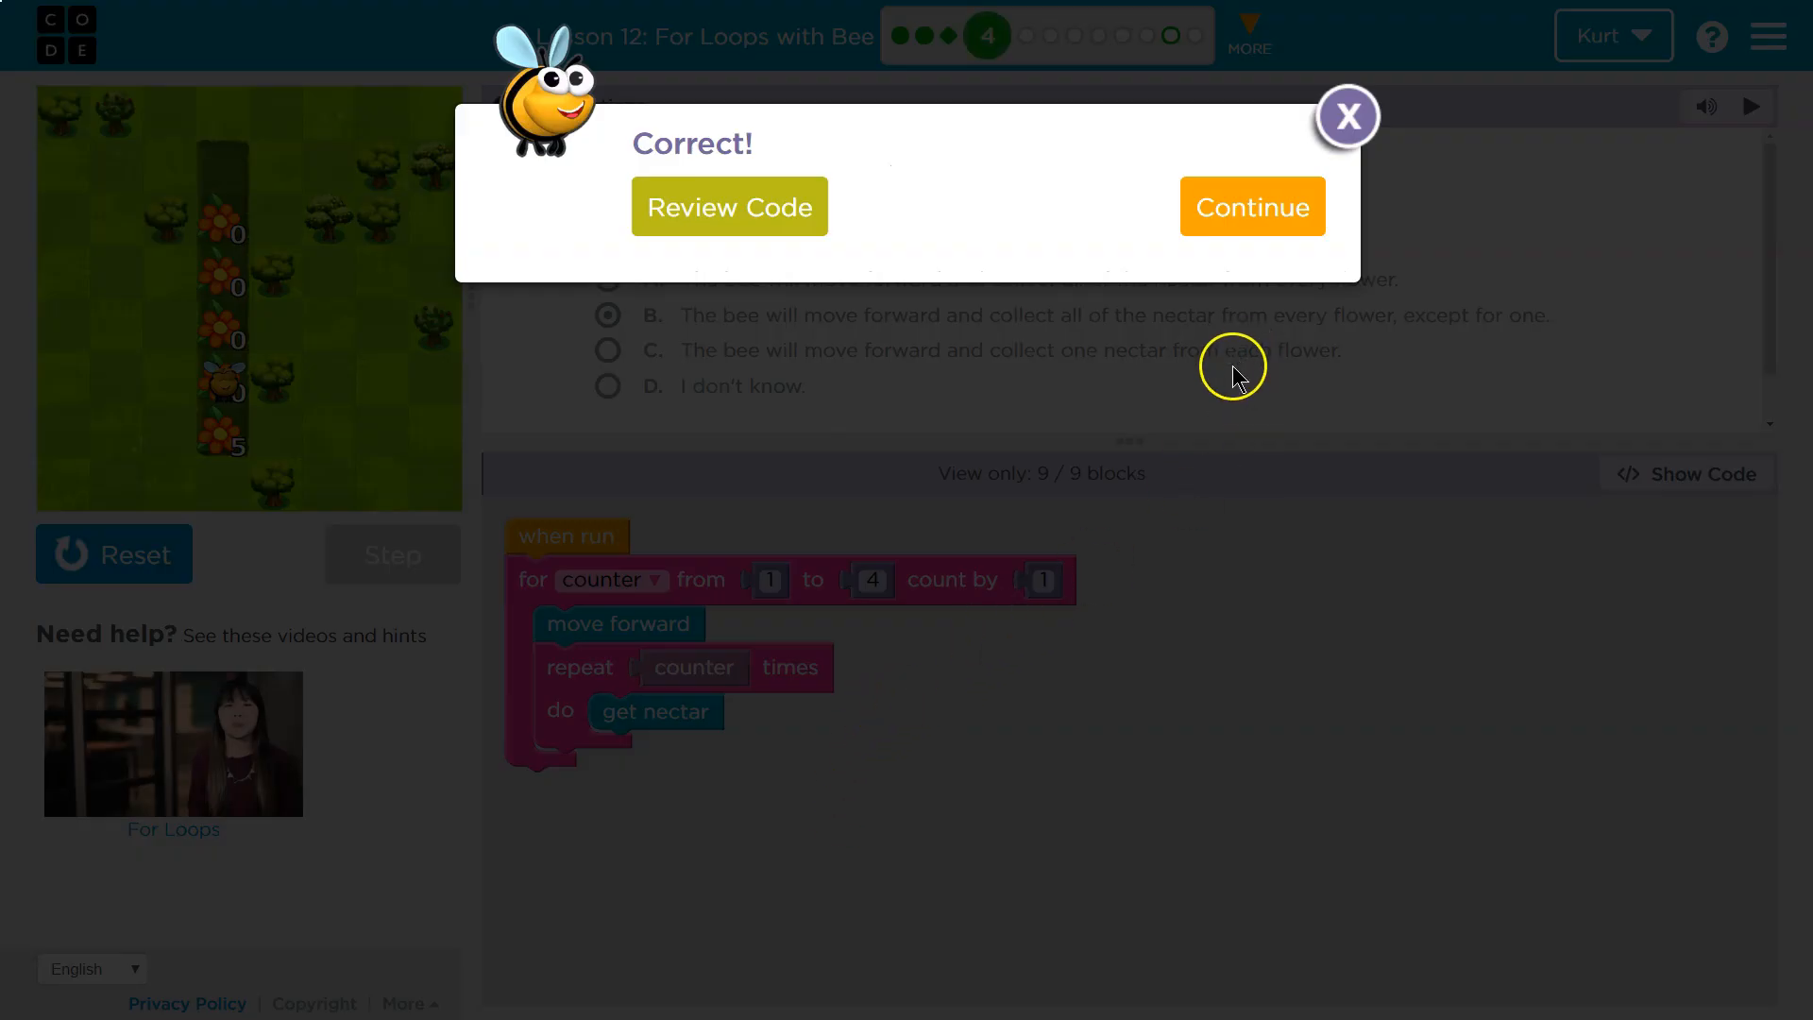